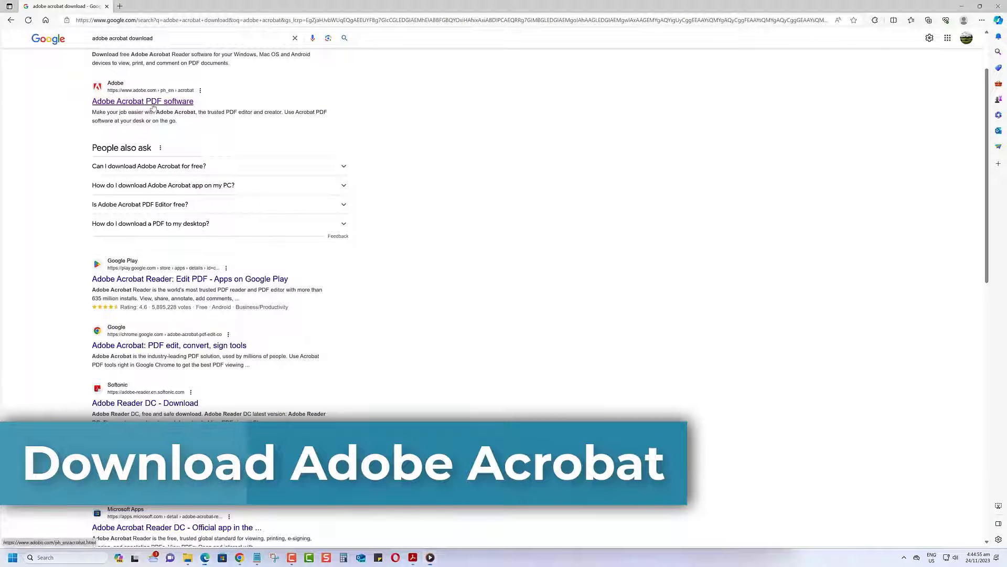
# Step: Open the 'Adobe Acrobat PDF software' search result and look down Adobe's Acrobat page
pyautogui.click(142, 102)
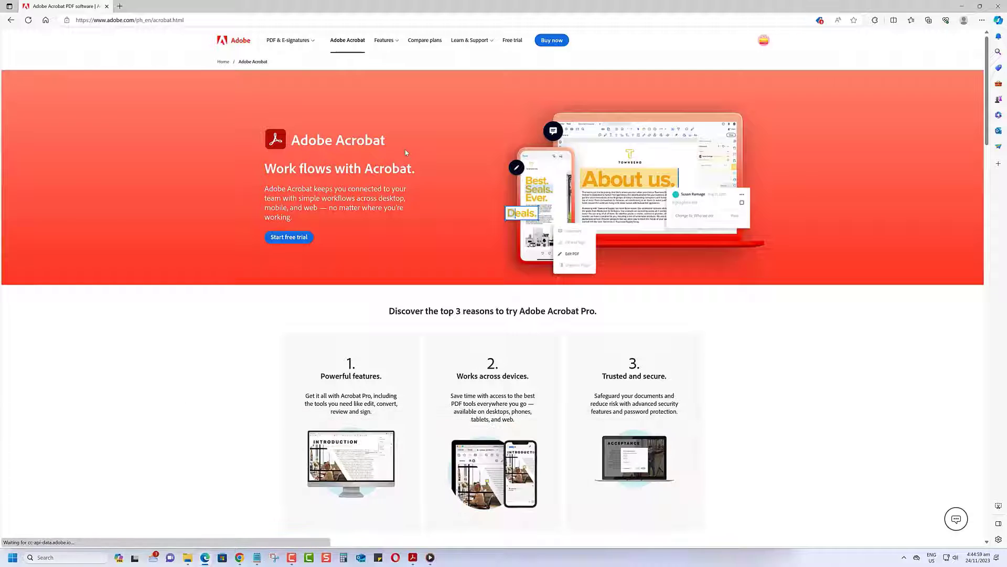
pyautogui.scroll(-3)
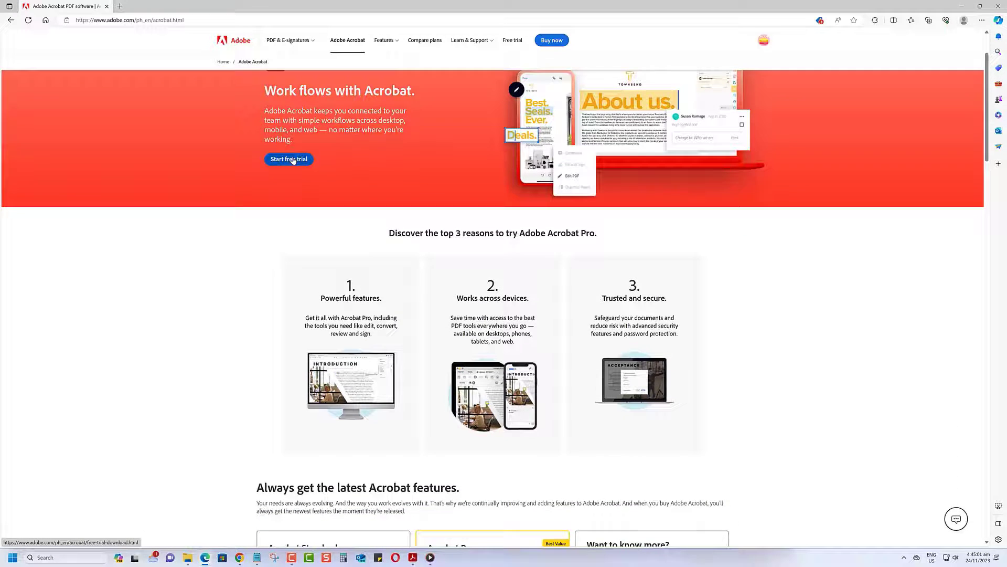
pyautogui.scroll(-3)
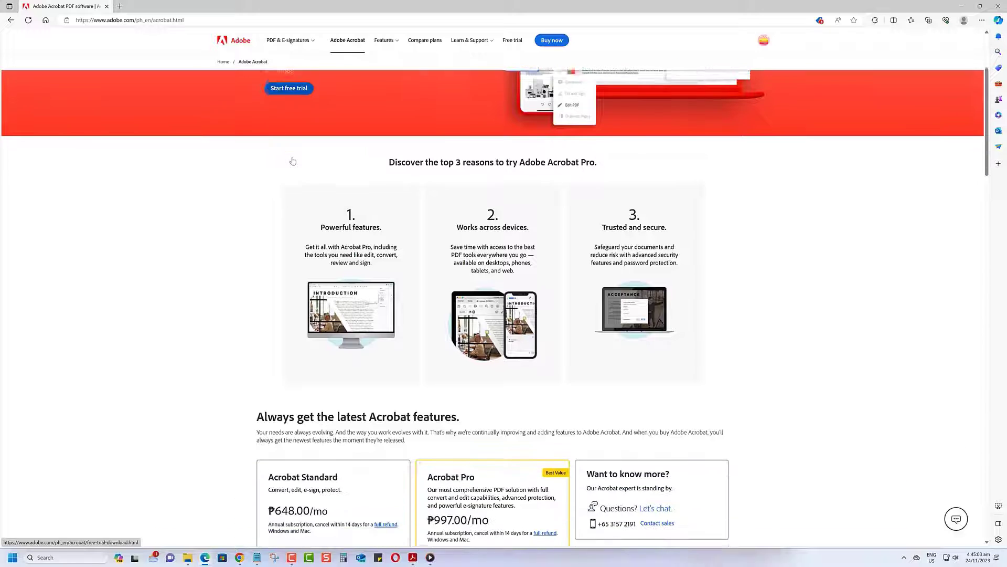
pyautogui.scroll(-3)
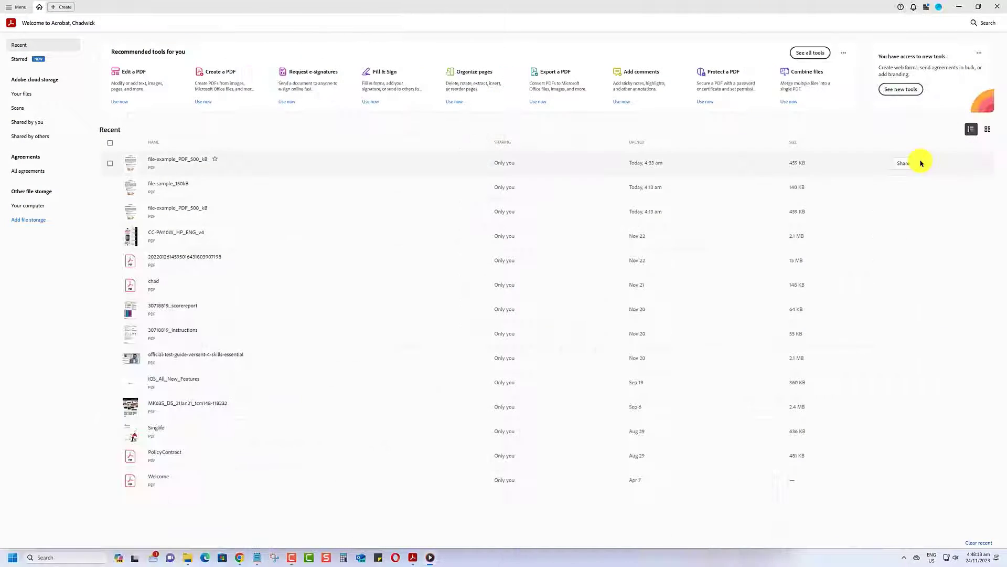
# Step: Start Combine files into a single PDF from Menu > Create, reaching the empty Combine Files workspace
pyautogui.click(18, 8)
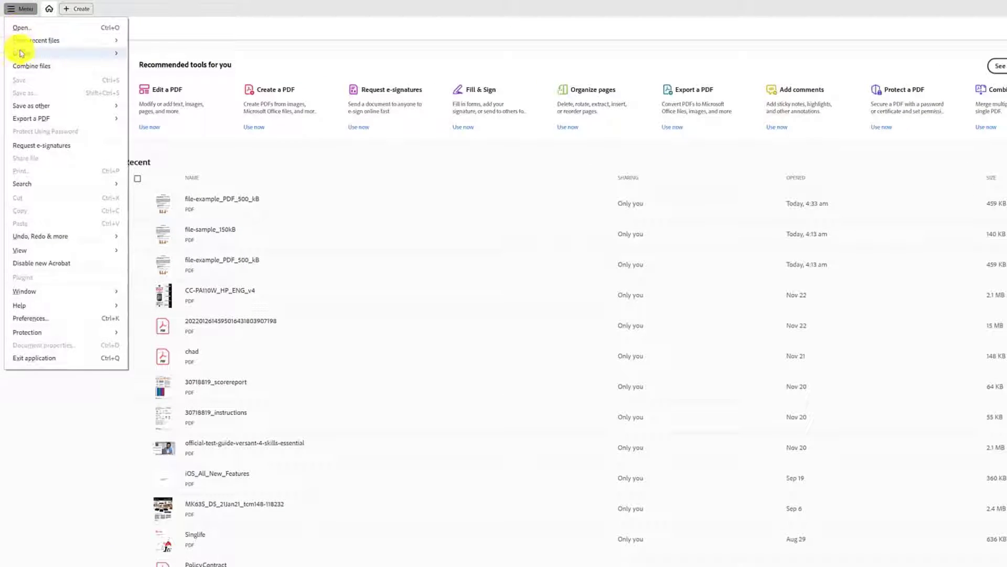
pyautogui.click(22, 52)
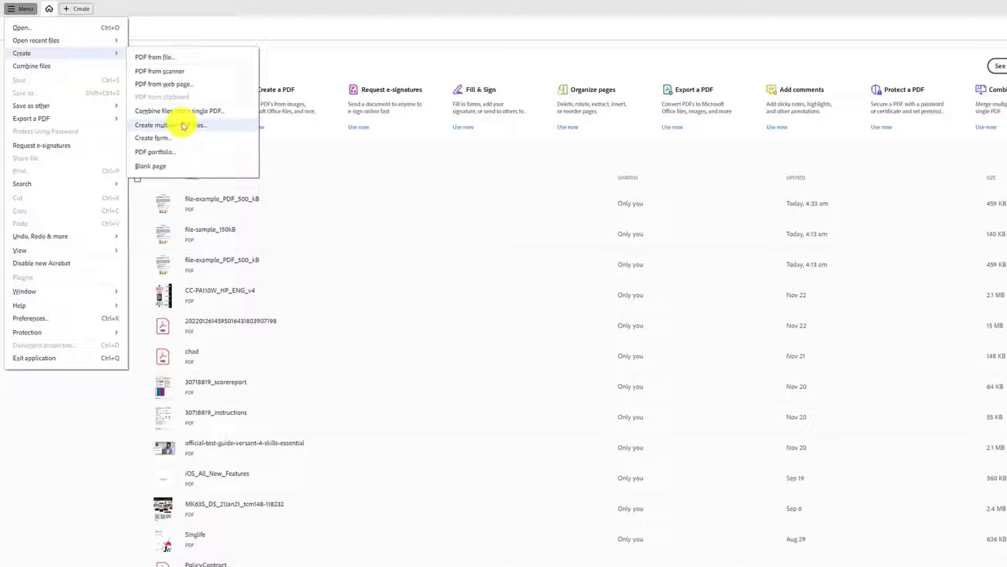
pyautogui.click(170, 125)
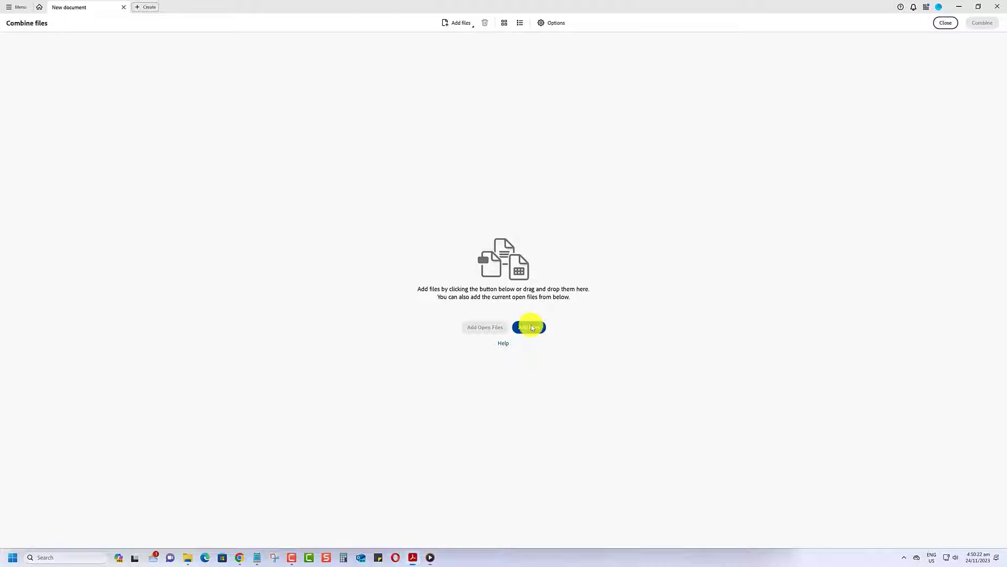
# Step: Add the two sample PDFs from Downloads and combine them into the new Binder1.pdf
pyautogui.click(527, 327)
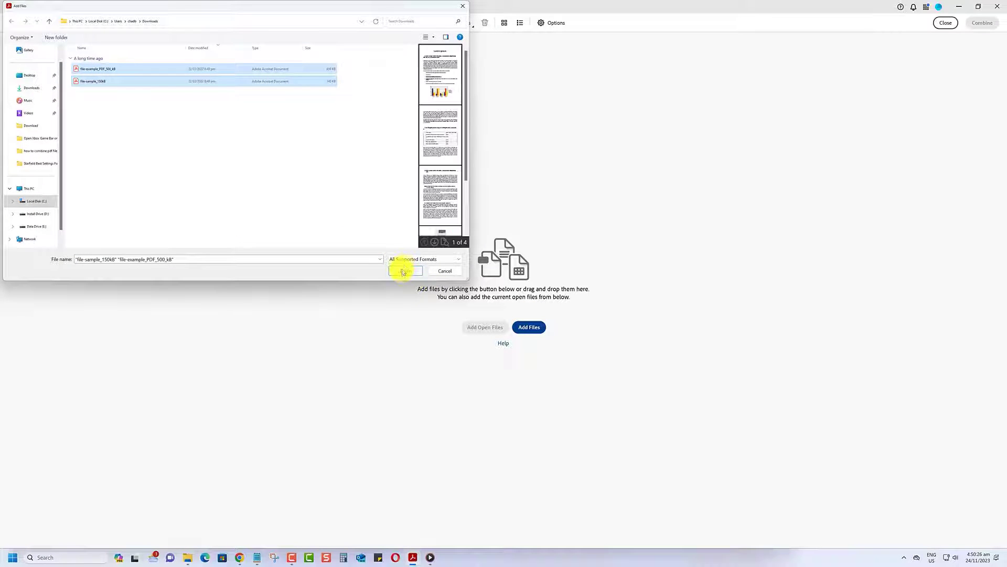
pyautogui.click(403, 271)
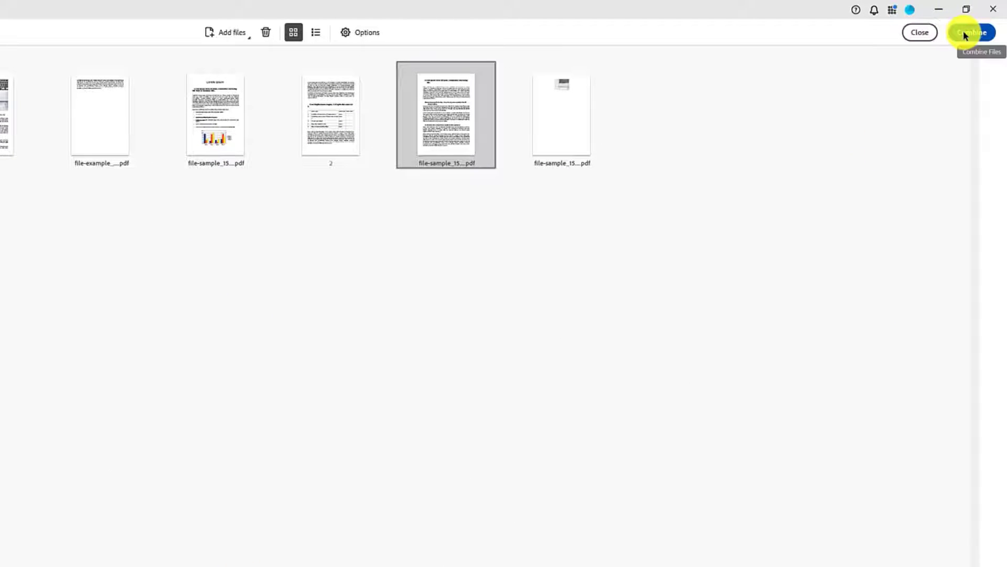
pyautogui.click(972, 33)
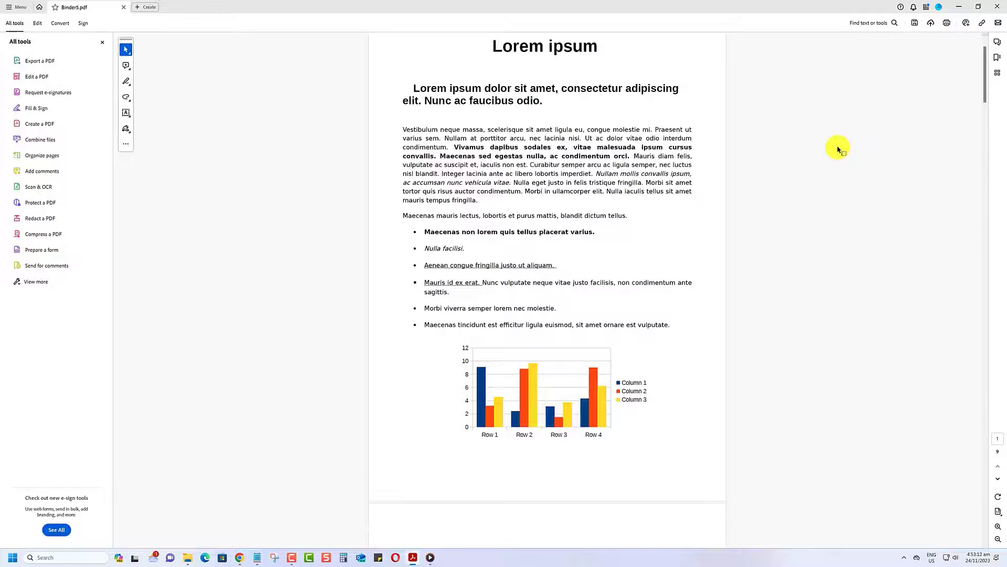
pyautogui.scroll(-3)
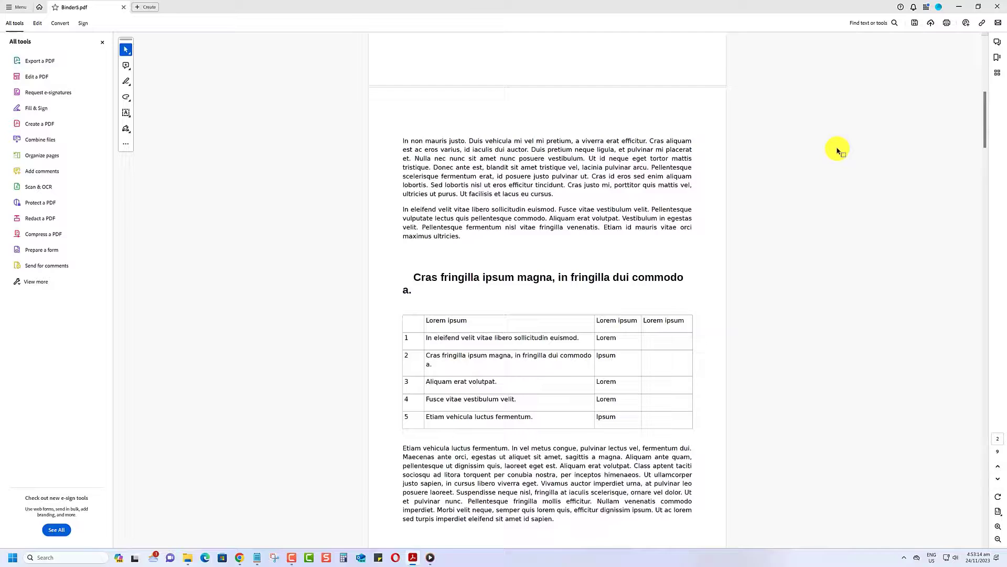
pyautogui.scroll(-3)
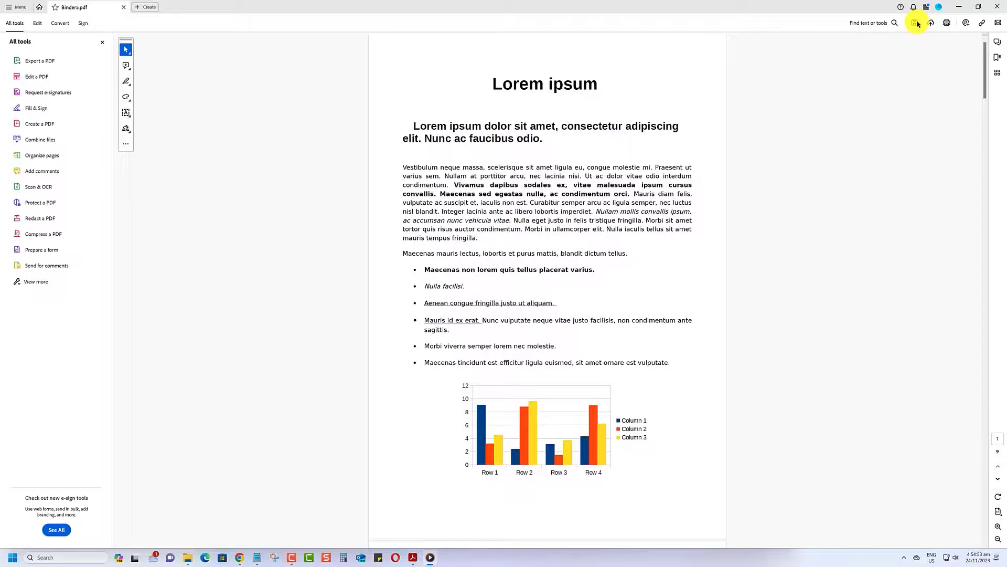
# Step: Save Binder1.pdf to Your computer > Downloads, reaching the Save As dialog
pyautogui.click(915, 22)
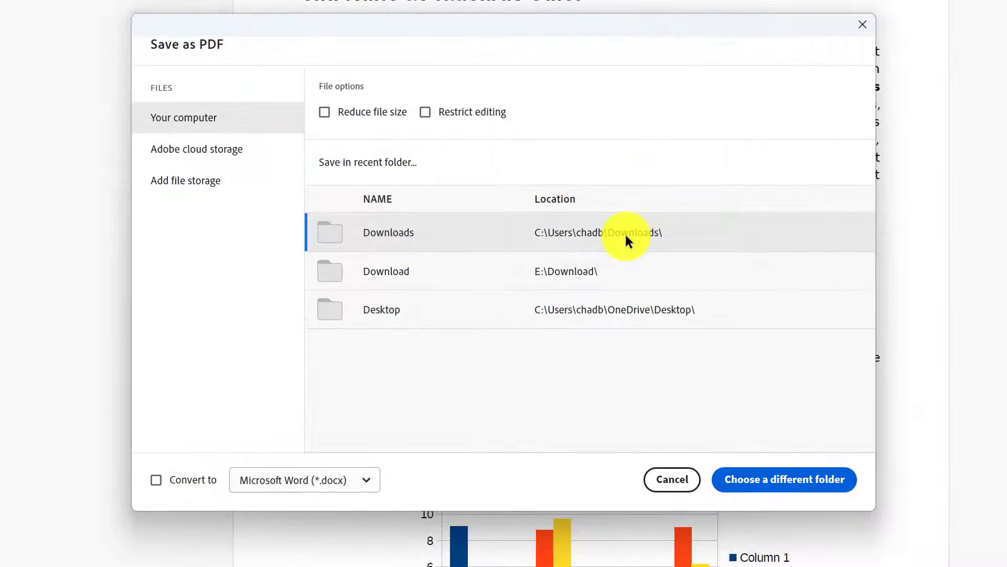
pyautogui.click(783, 480)
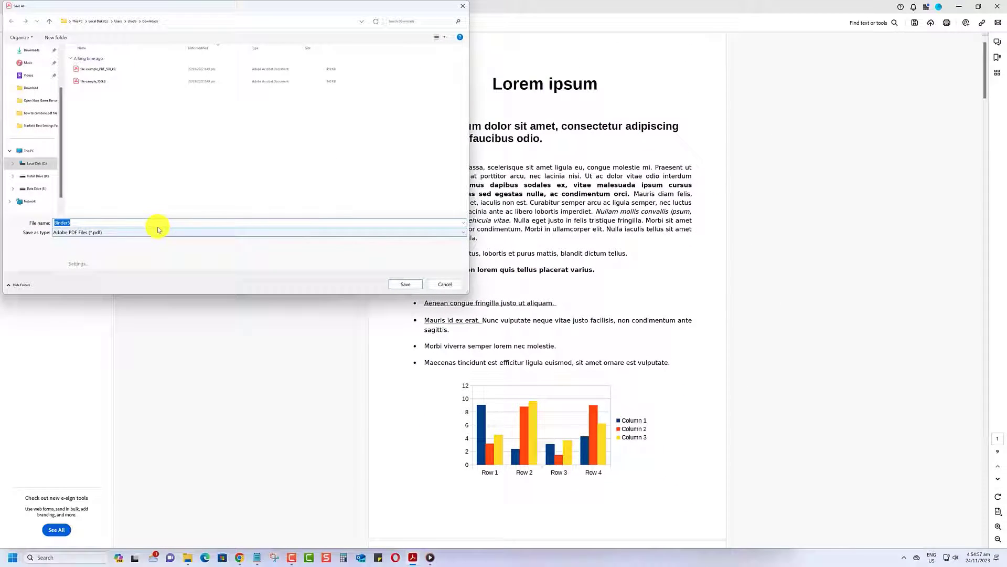